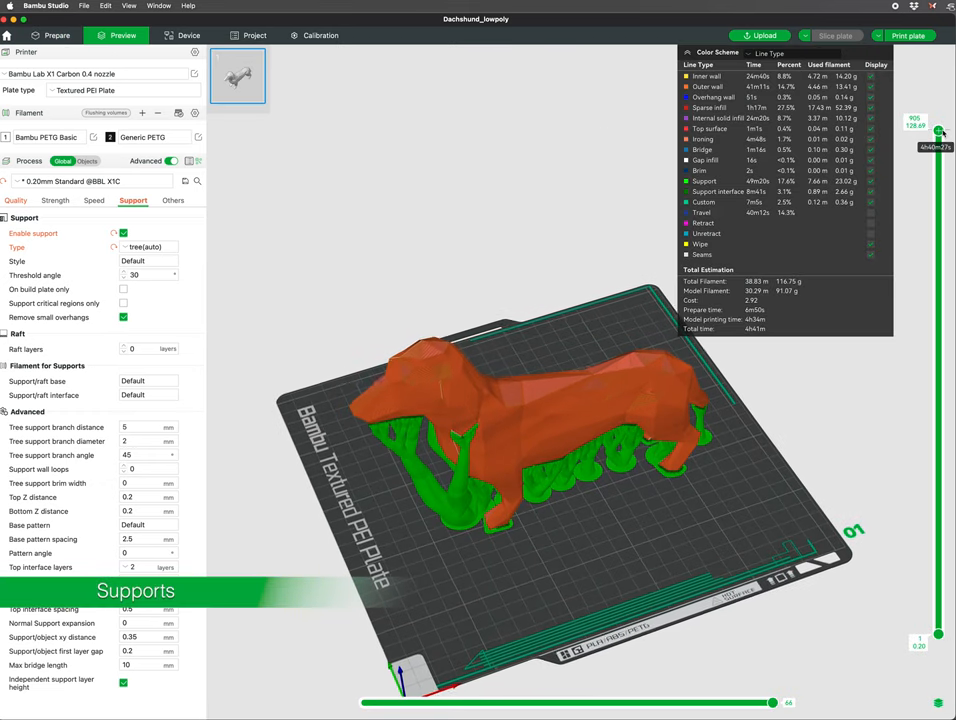
Inspect the dachshund preview layers and lower supports from above, then restore full height.
left_click_drag(938, 133, 938, 245)
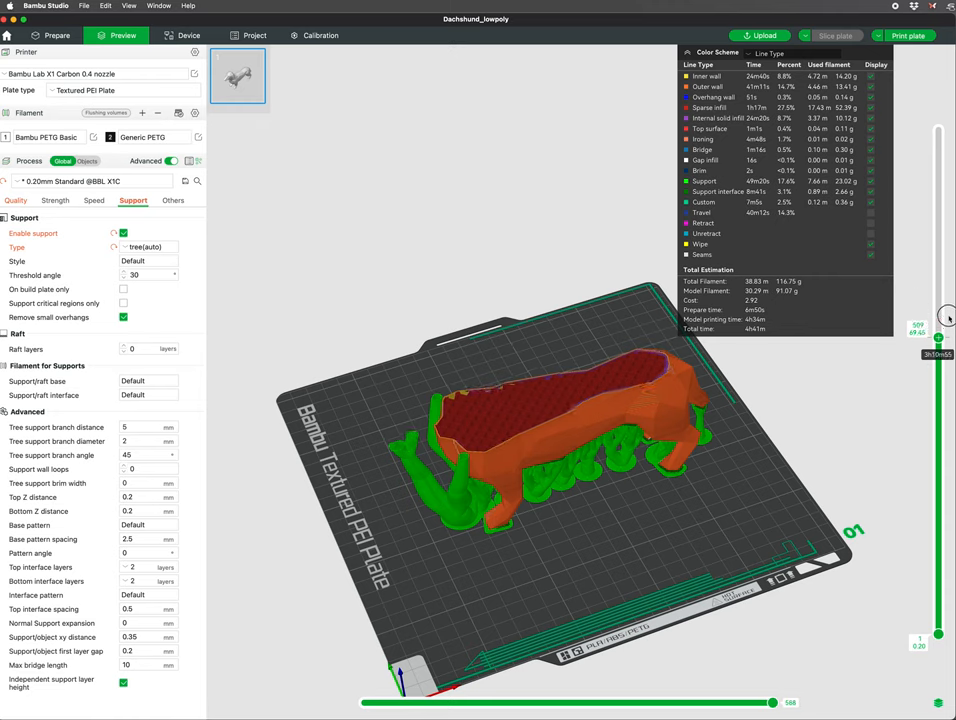
left_click_drag(938, 340, 938, 128)
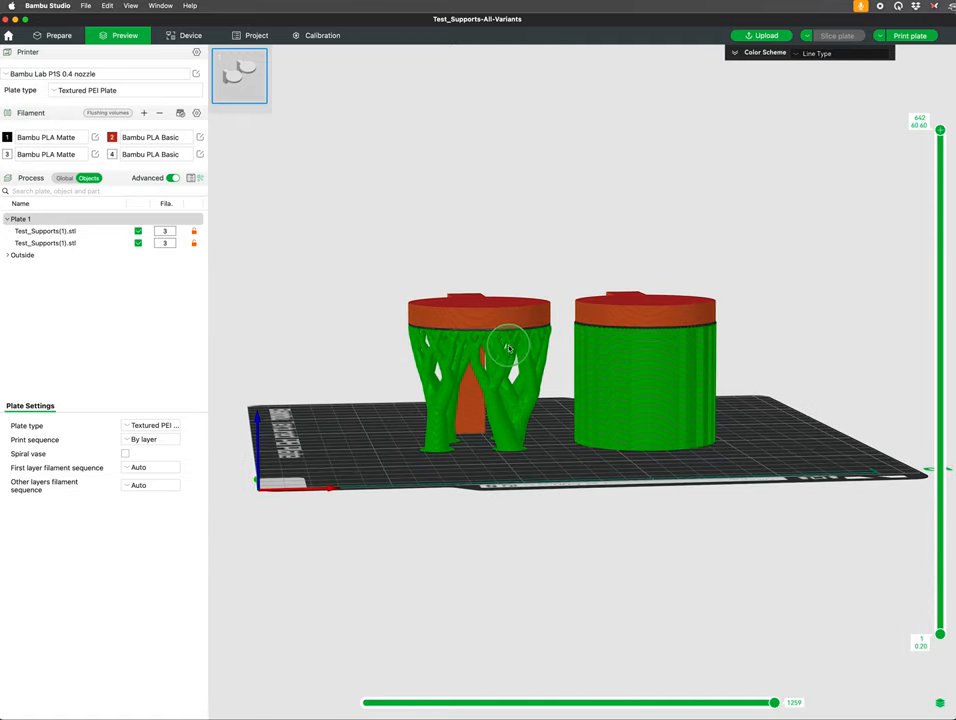
mouse_move(530, 442)
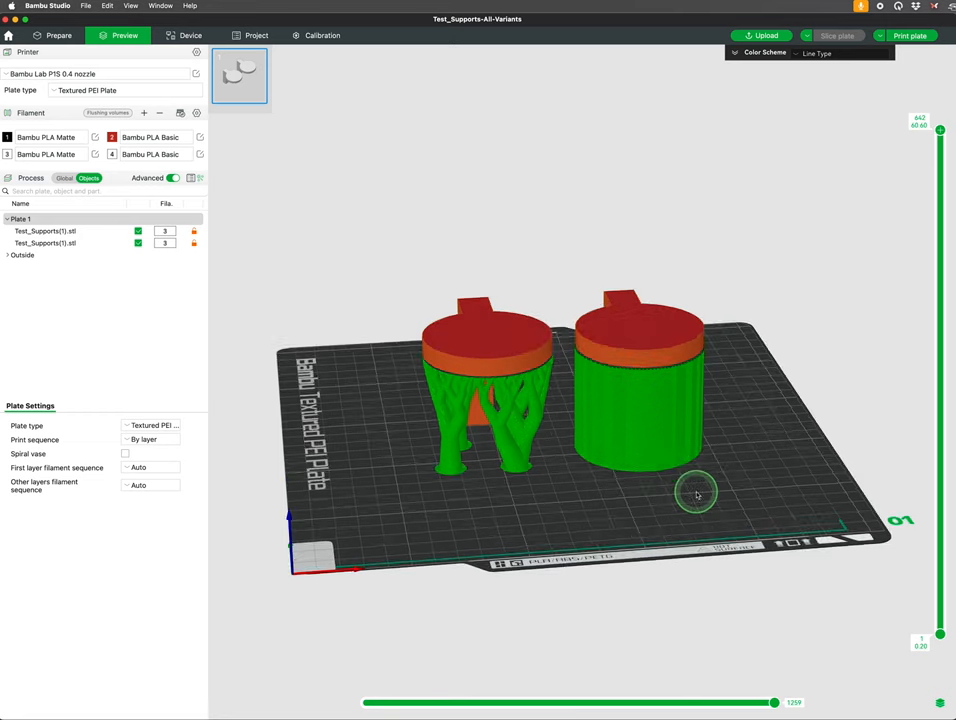
left_click_drag(697, 494, 885, 251)
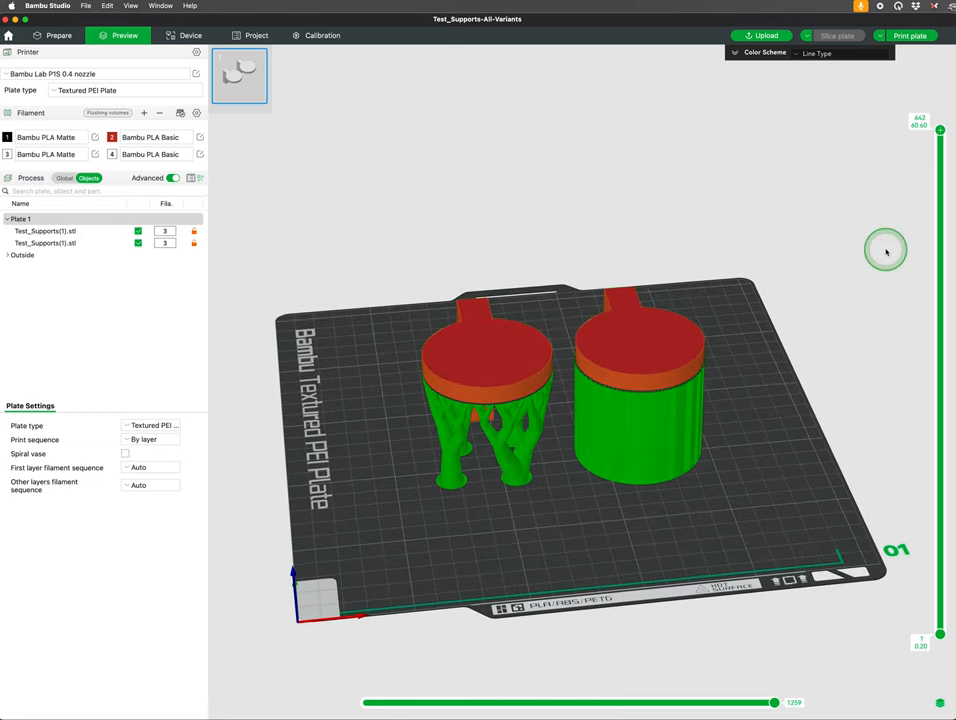
mouse_move(808, 383)
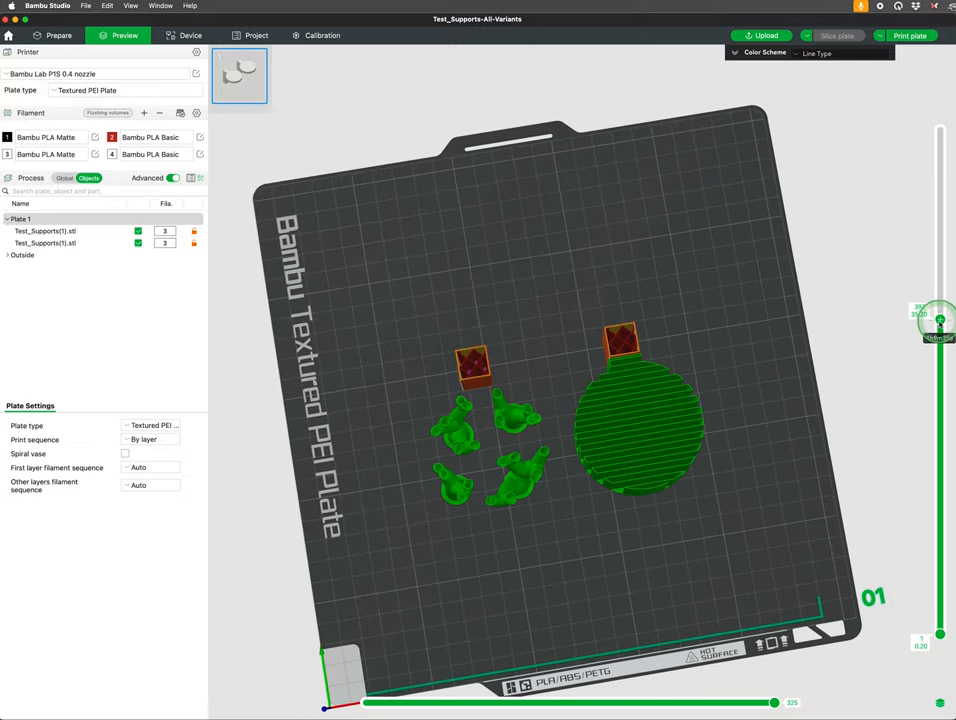
left_click_drag(939, 322, 939, 522)
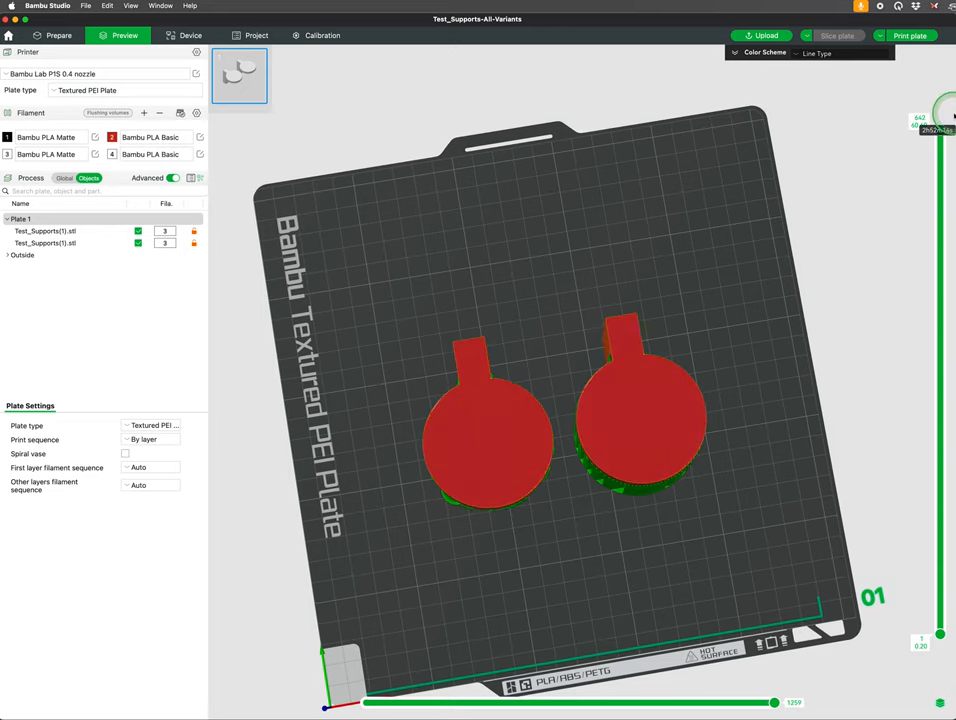
left_click(58, 35)
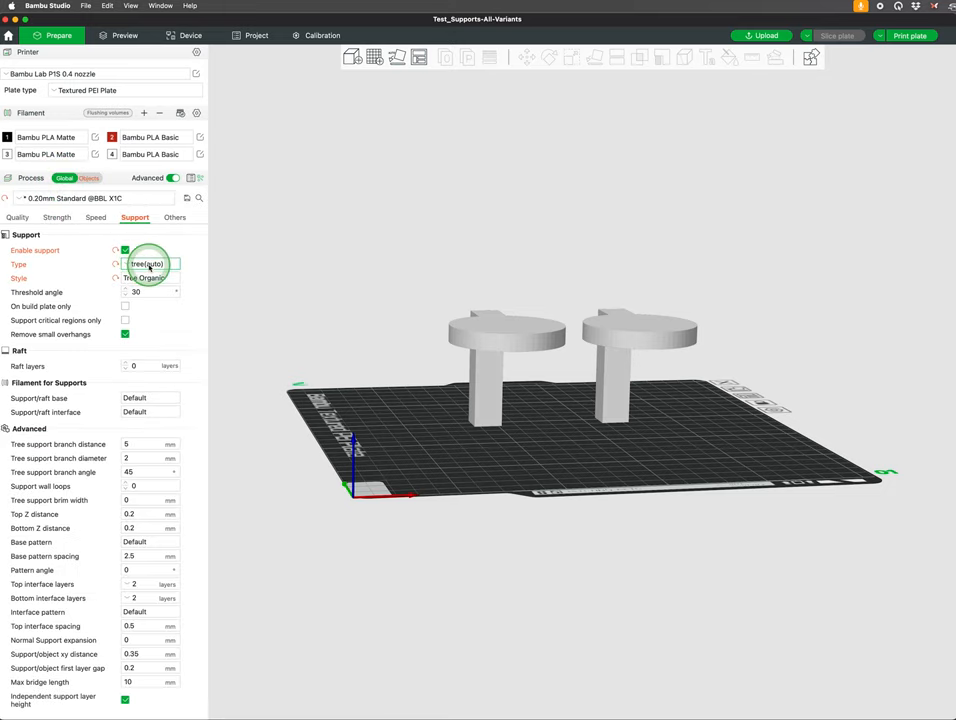
Set the support type to tree (manual) and select the left test piece.
left_click(150, 263)
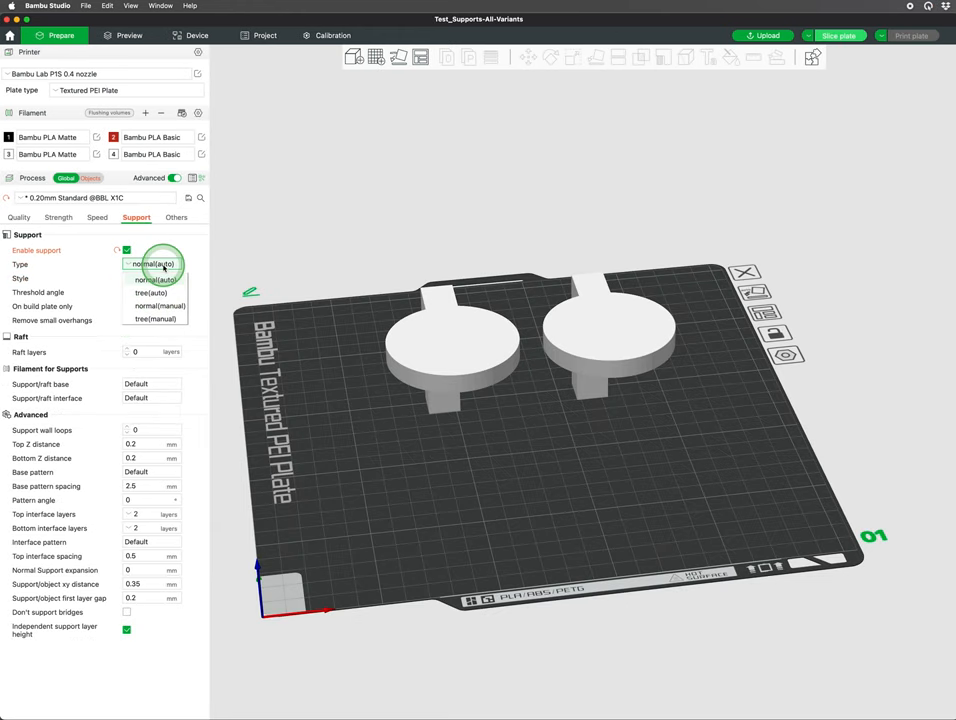
left_click(158, 319)
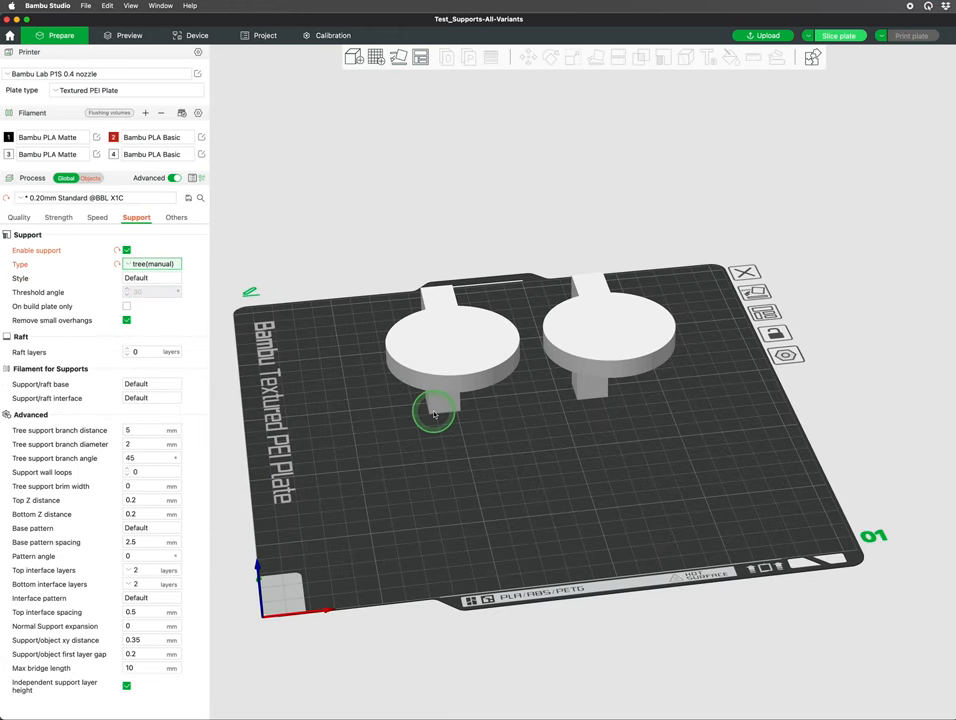
left_click(673, 57)
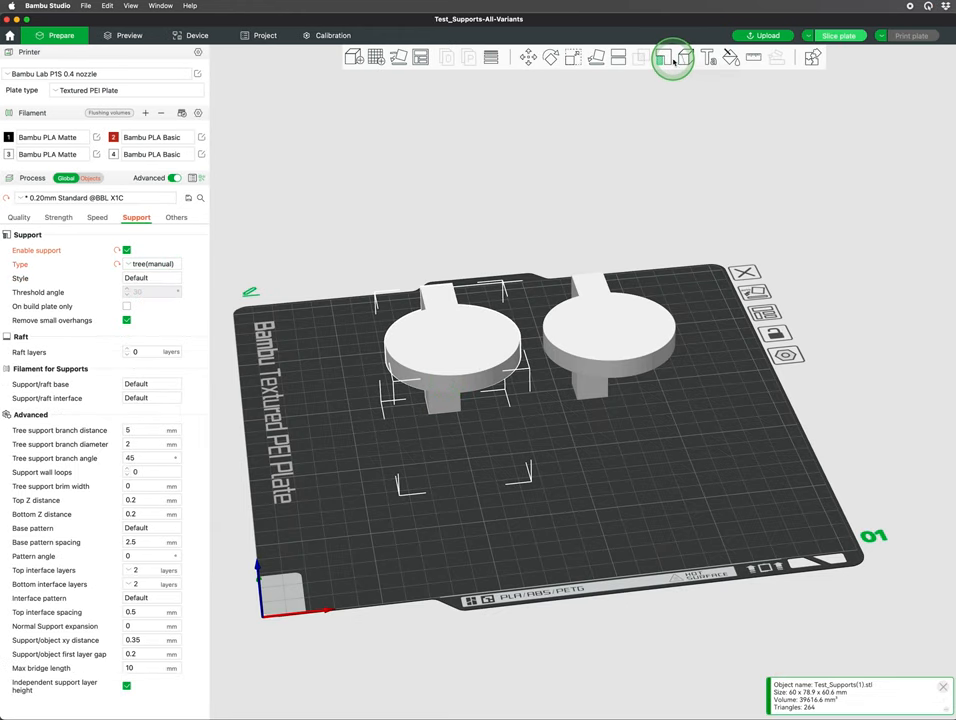
Paint supports under the left piece's disc from below, then slice the plate.
left_click(673, 57)
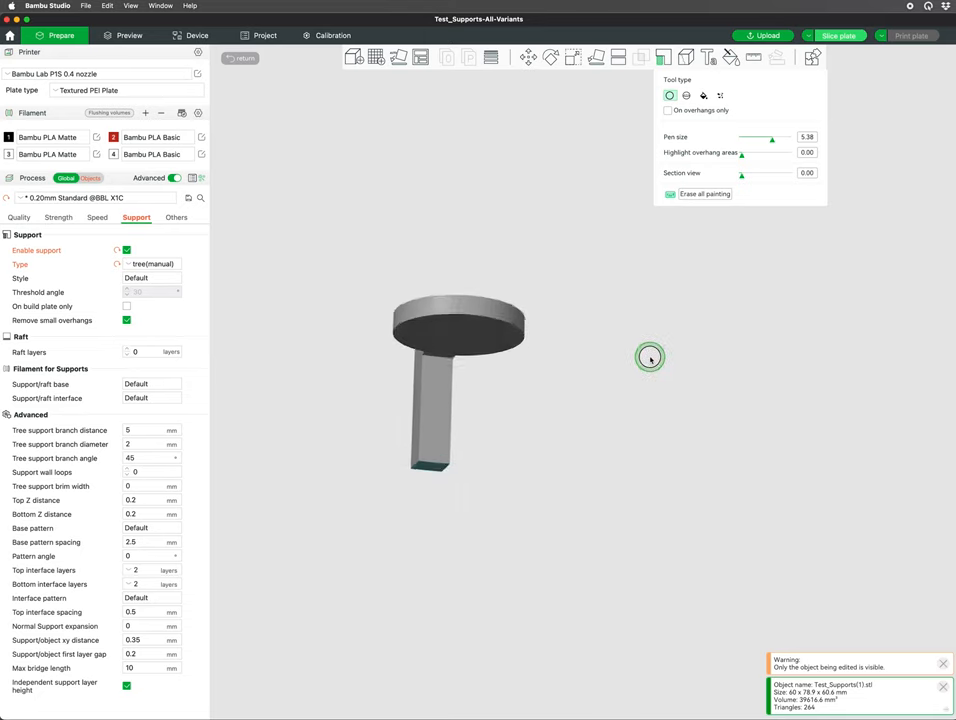
left_click_drag(650, 358, 458, 337)
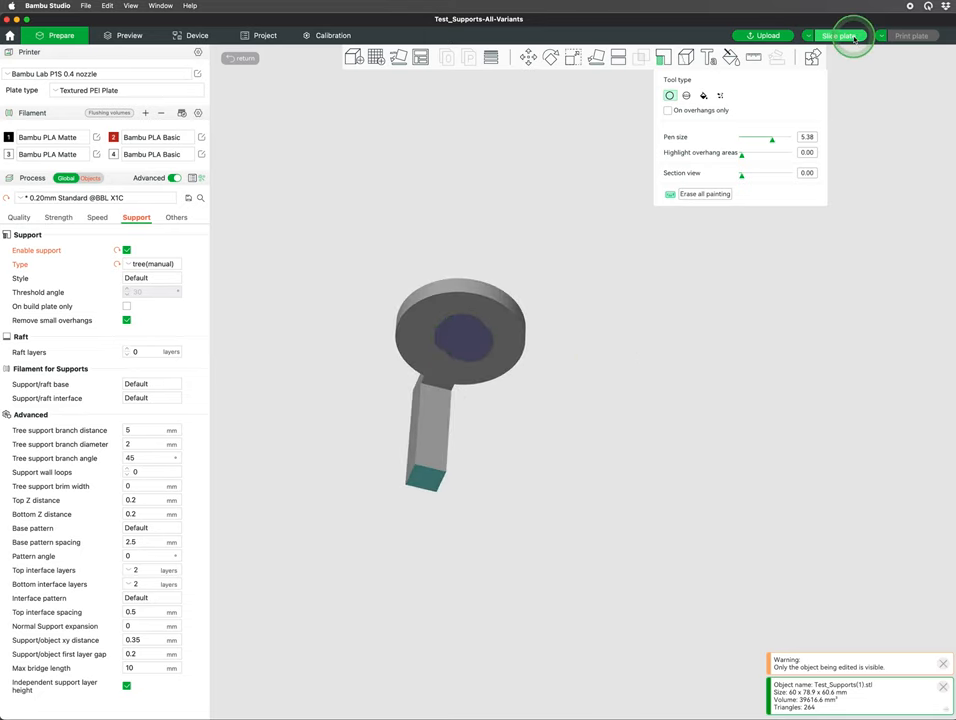
left_click(841, 35)
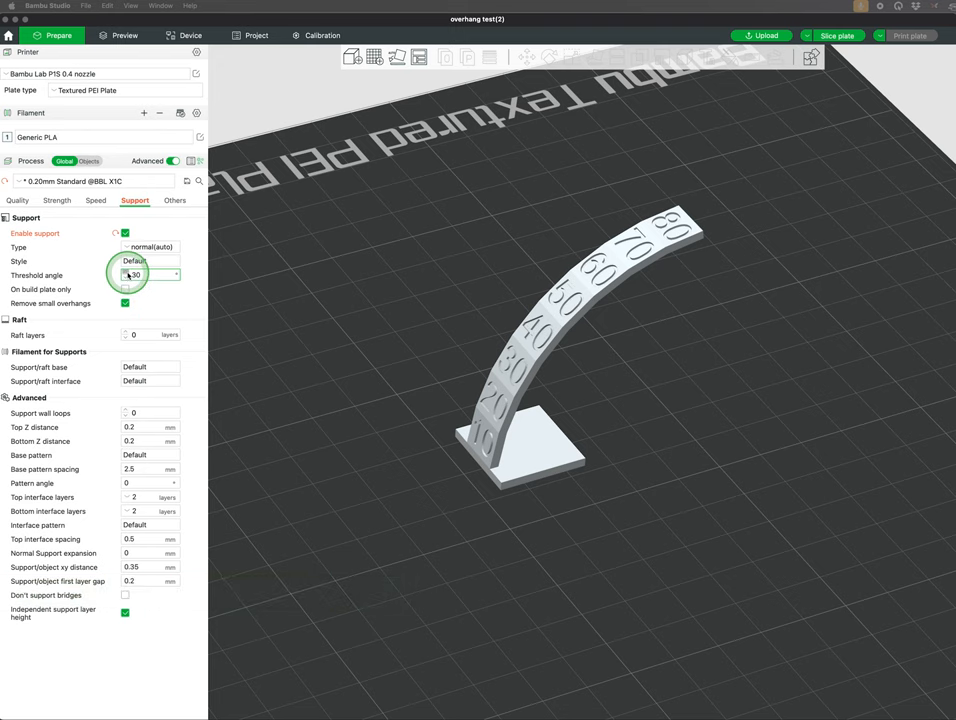
Enter 38 in the support threshold angle field and re-slice the overhang arc.
type("38")
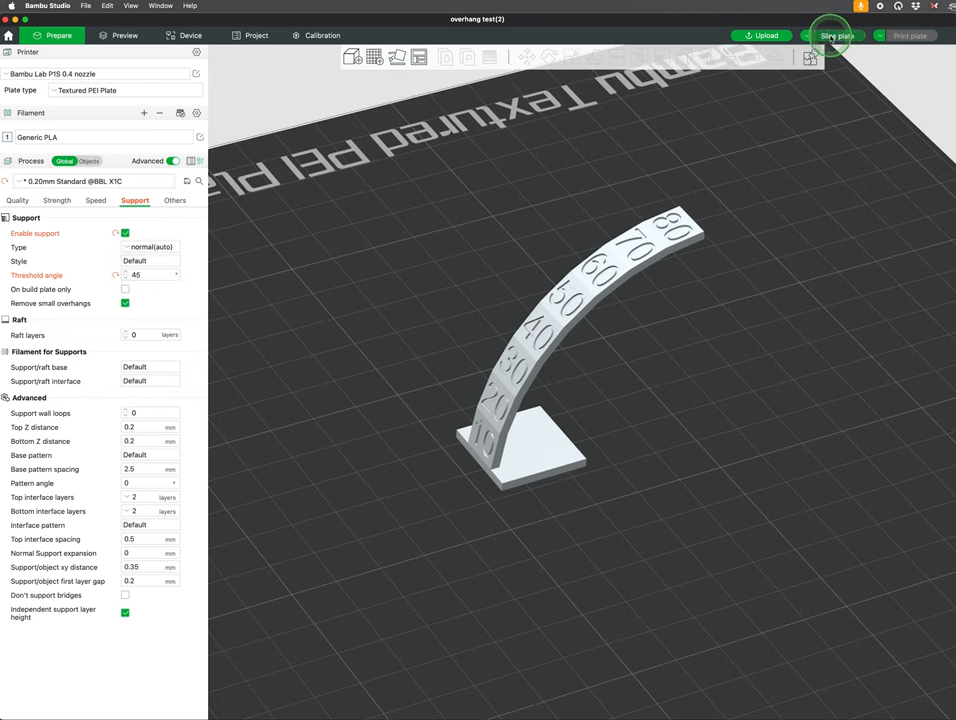
left_click(836, 35)
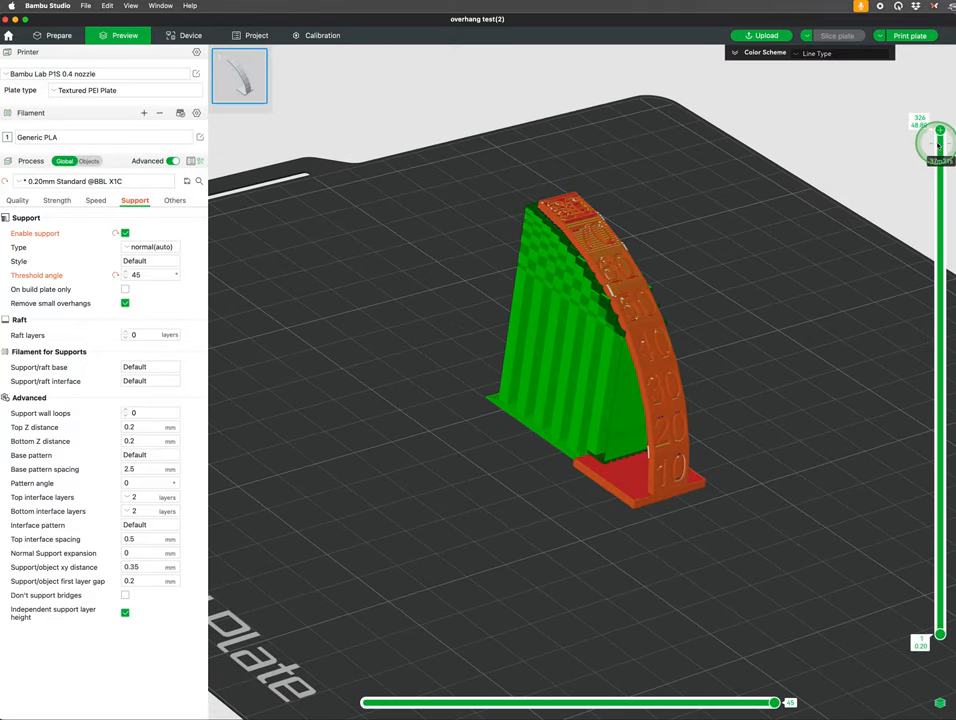
left_click_drag(939, 145, 939, 340)
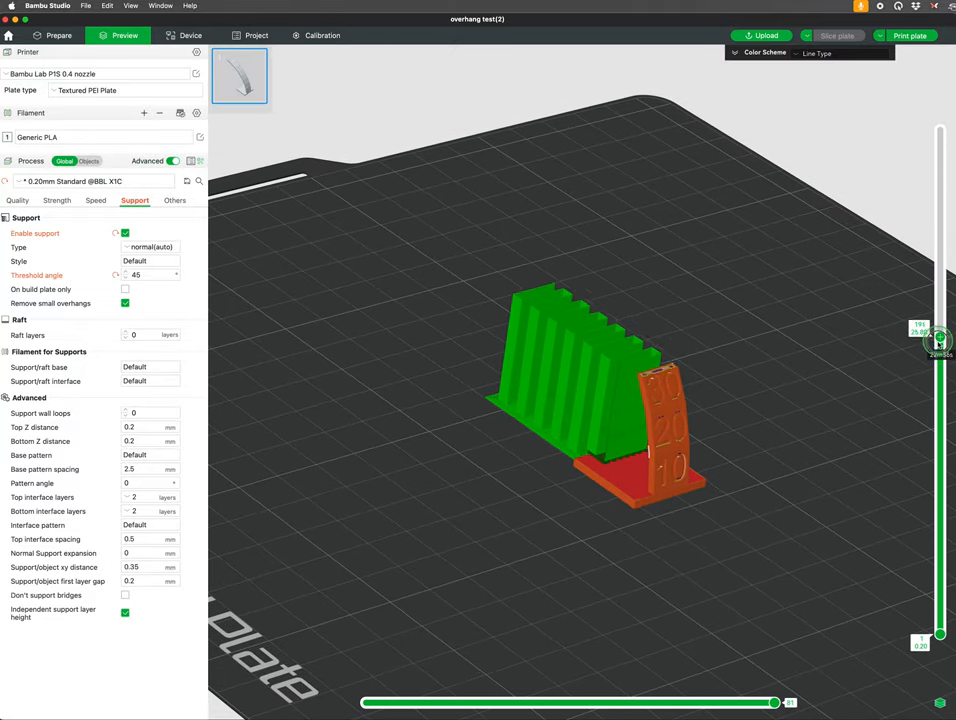
left_click_drag(938, 340, 922, 165)
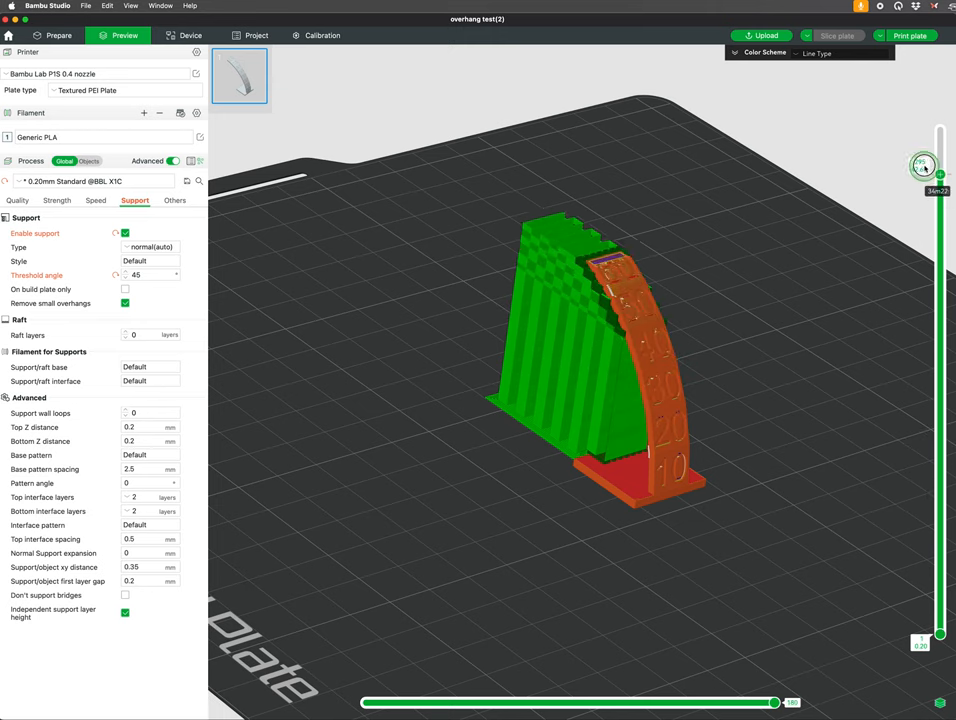